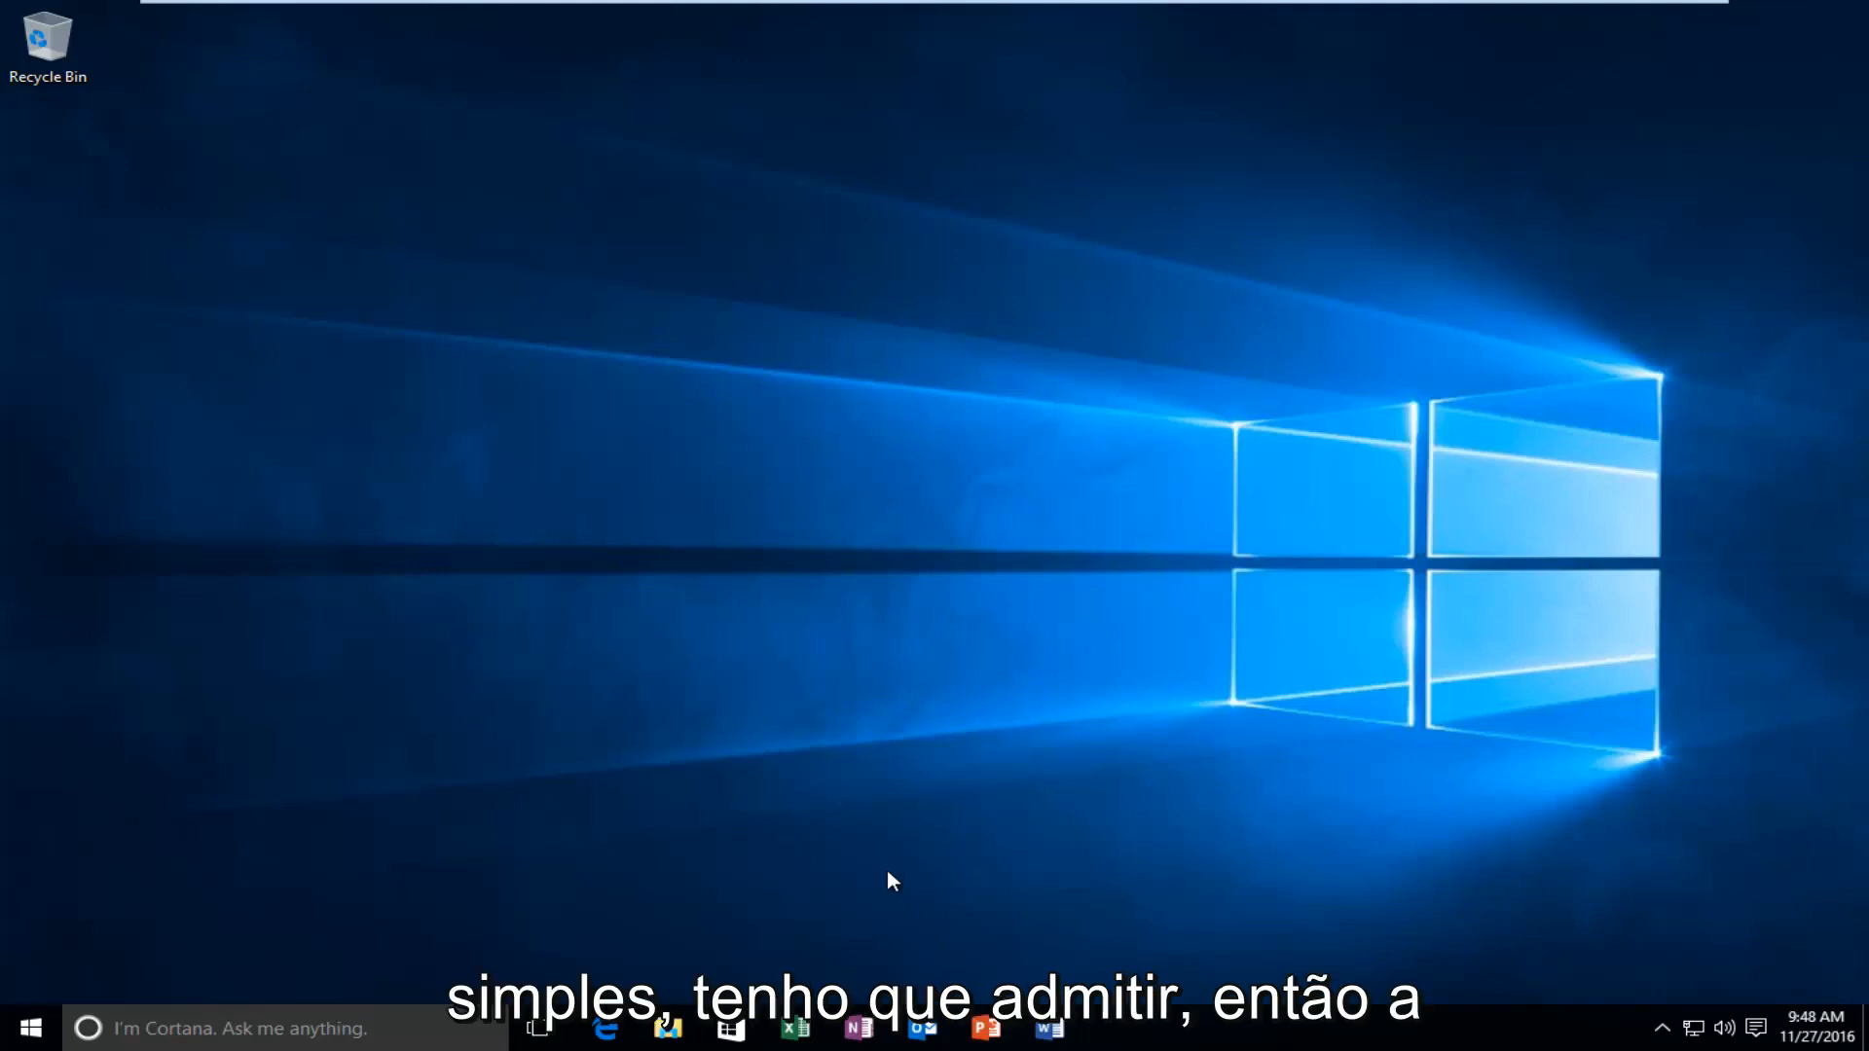
{"action": "mouse_move", "coordinate": [1032, 588]}
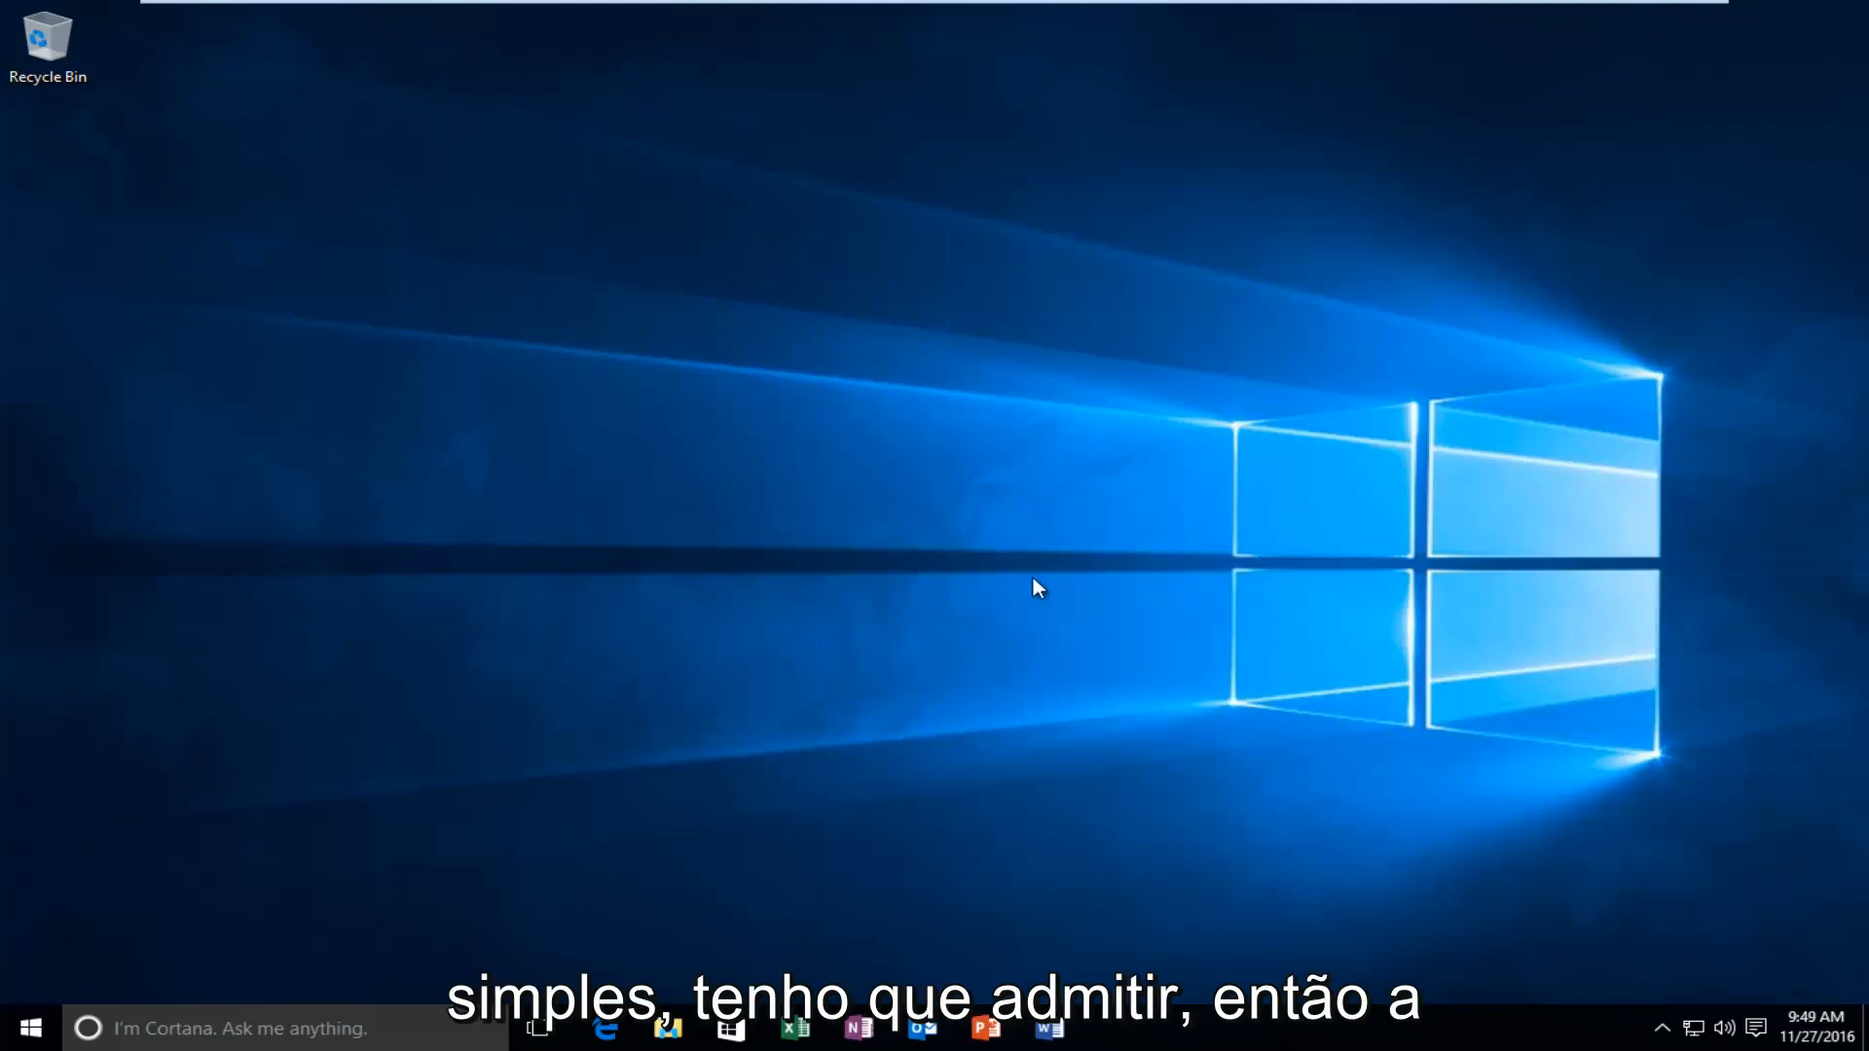
Search 'cont' from the Start menu to bring up Control Panel
{"action": "left_click", "coordinate": [35, 1024]}
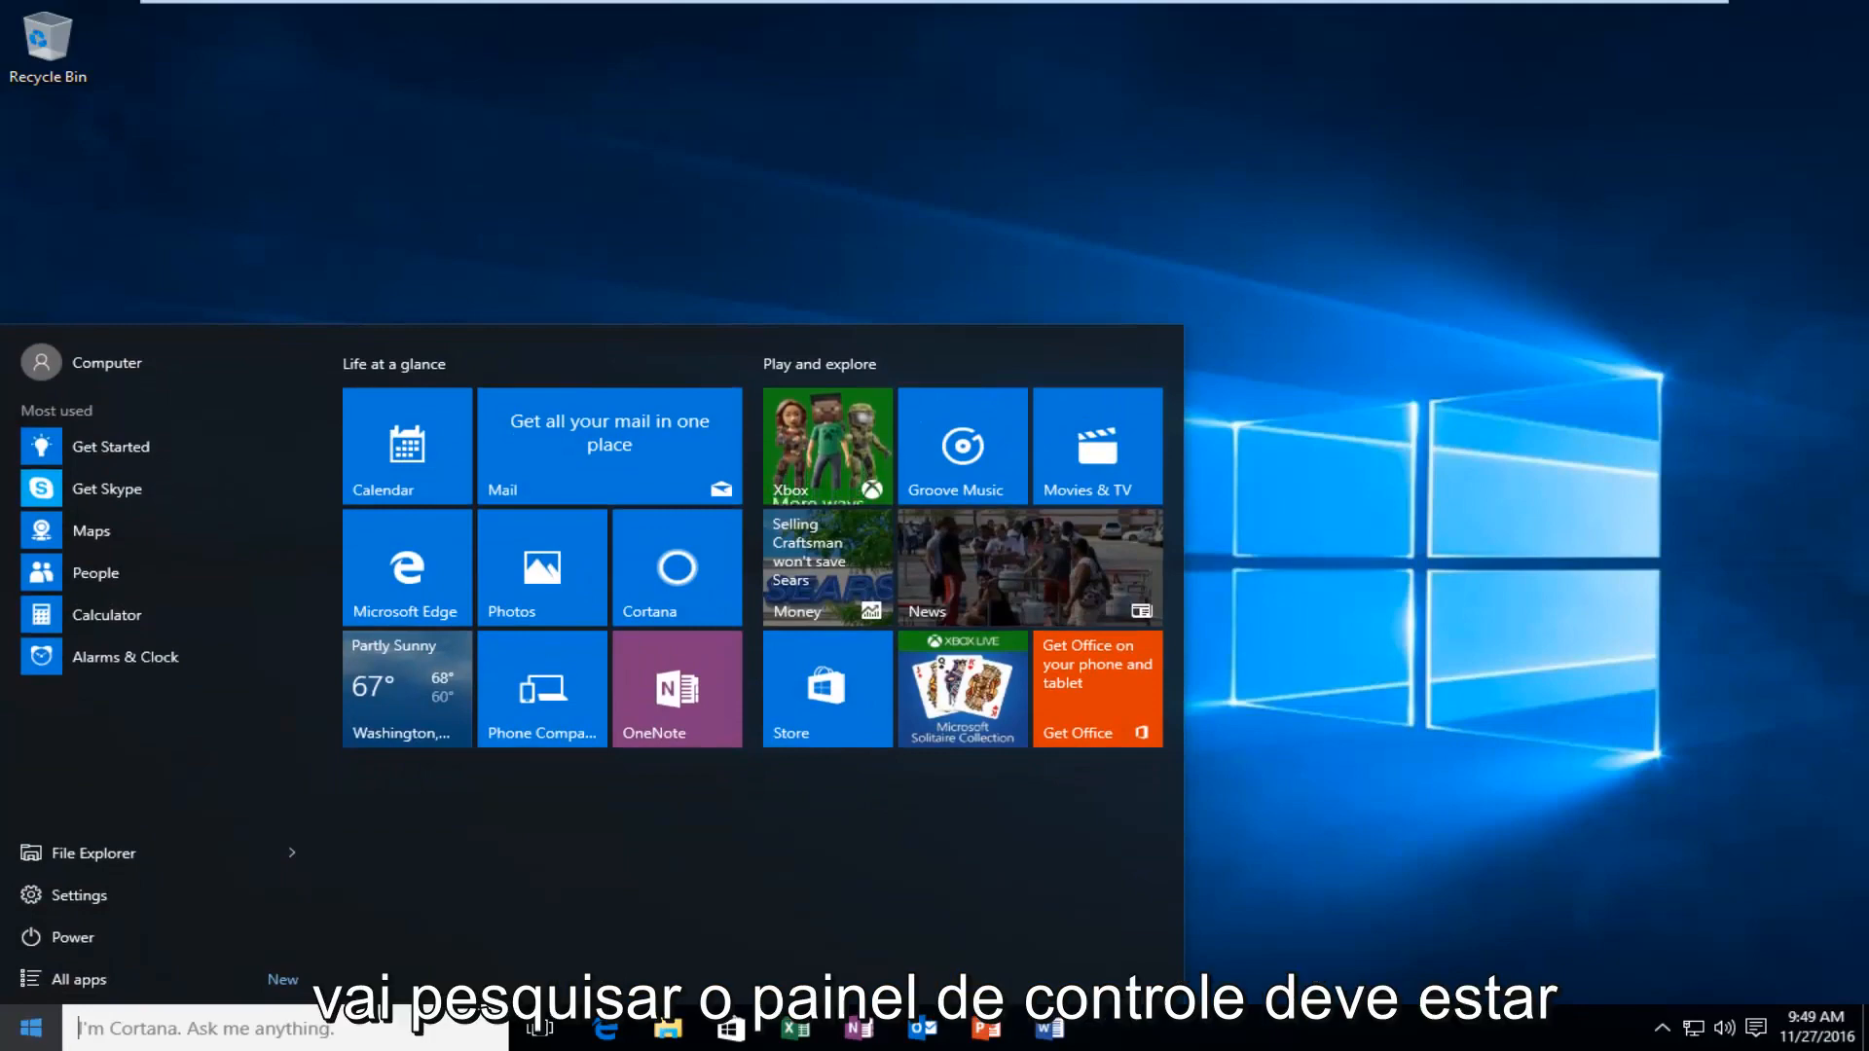
{"action": "type", "text": "cont"}
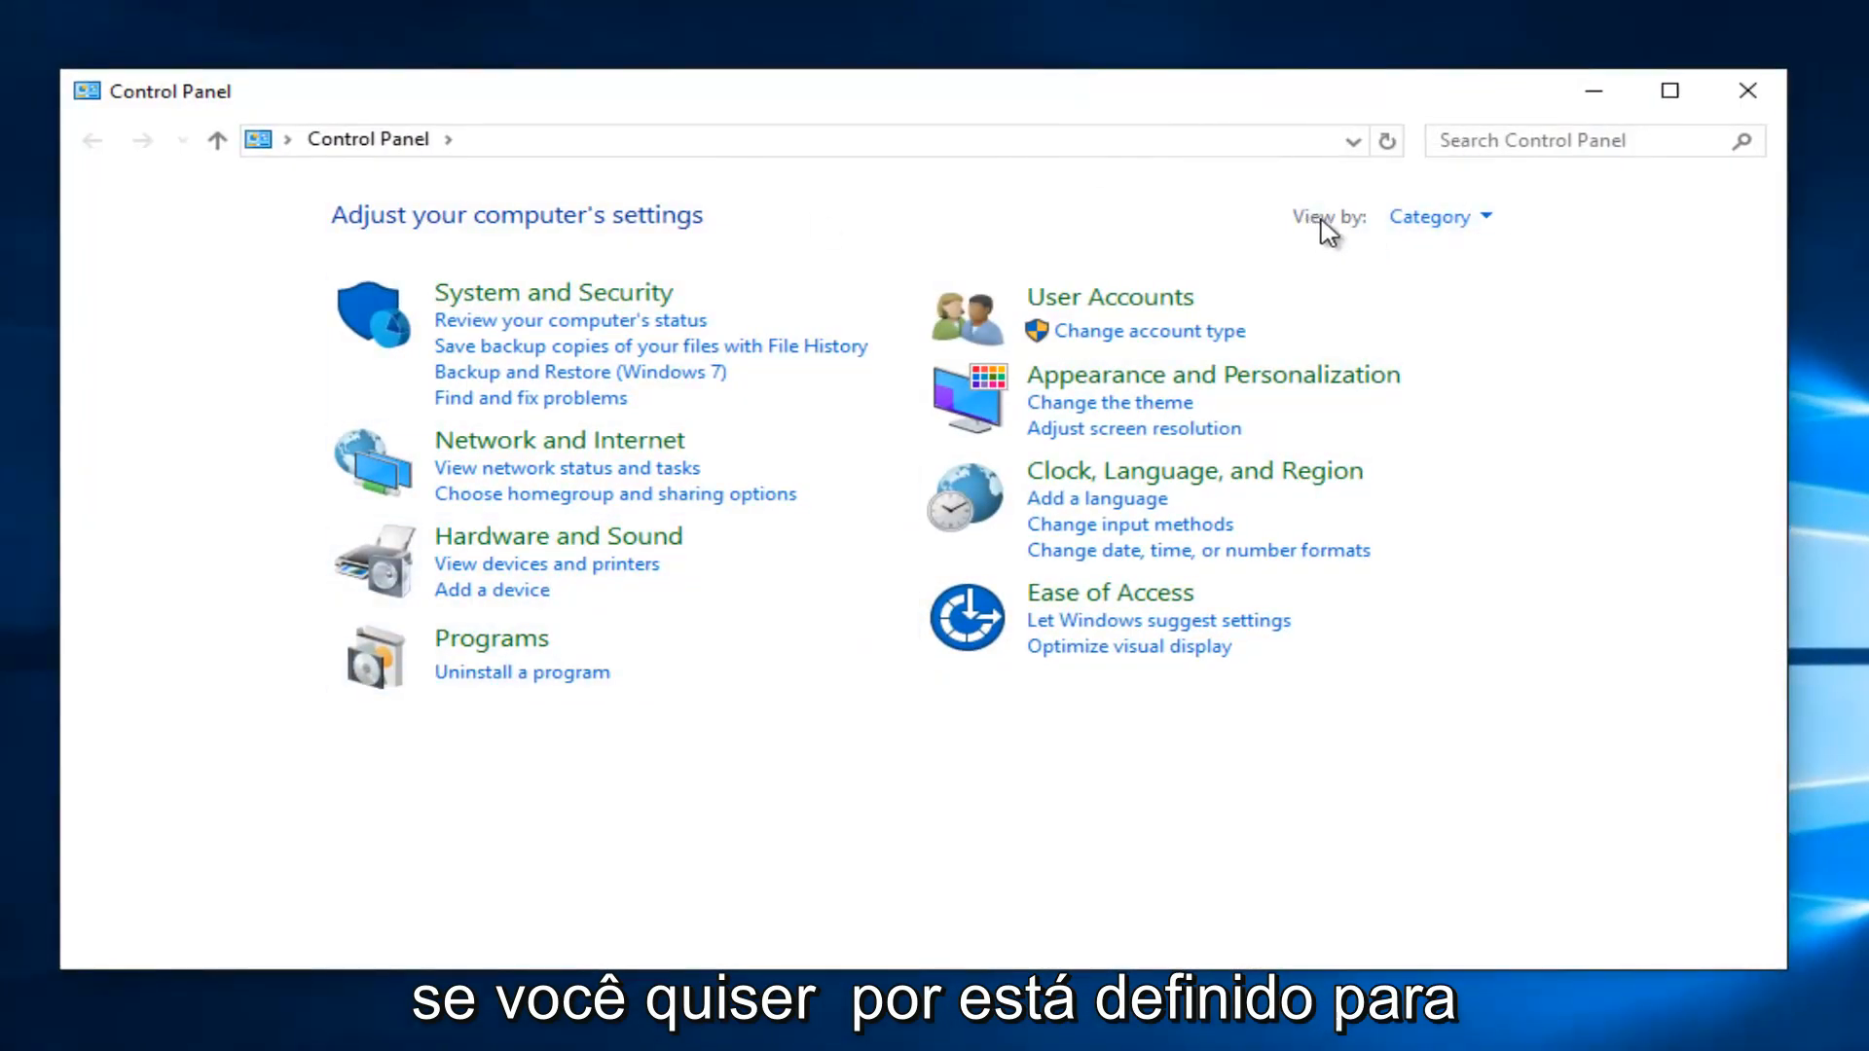
Navigate through System and Security to the System page's advanced system settings
{"action": "left_click", "coordinate": [1440, 216]}
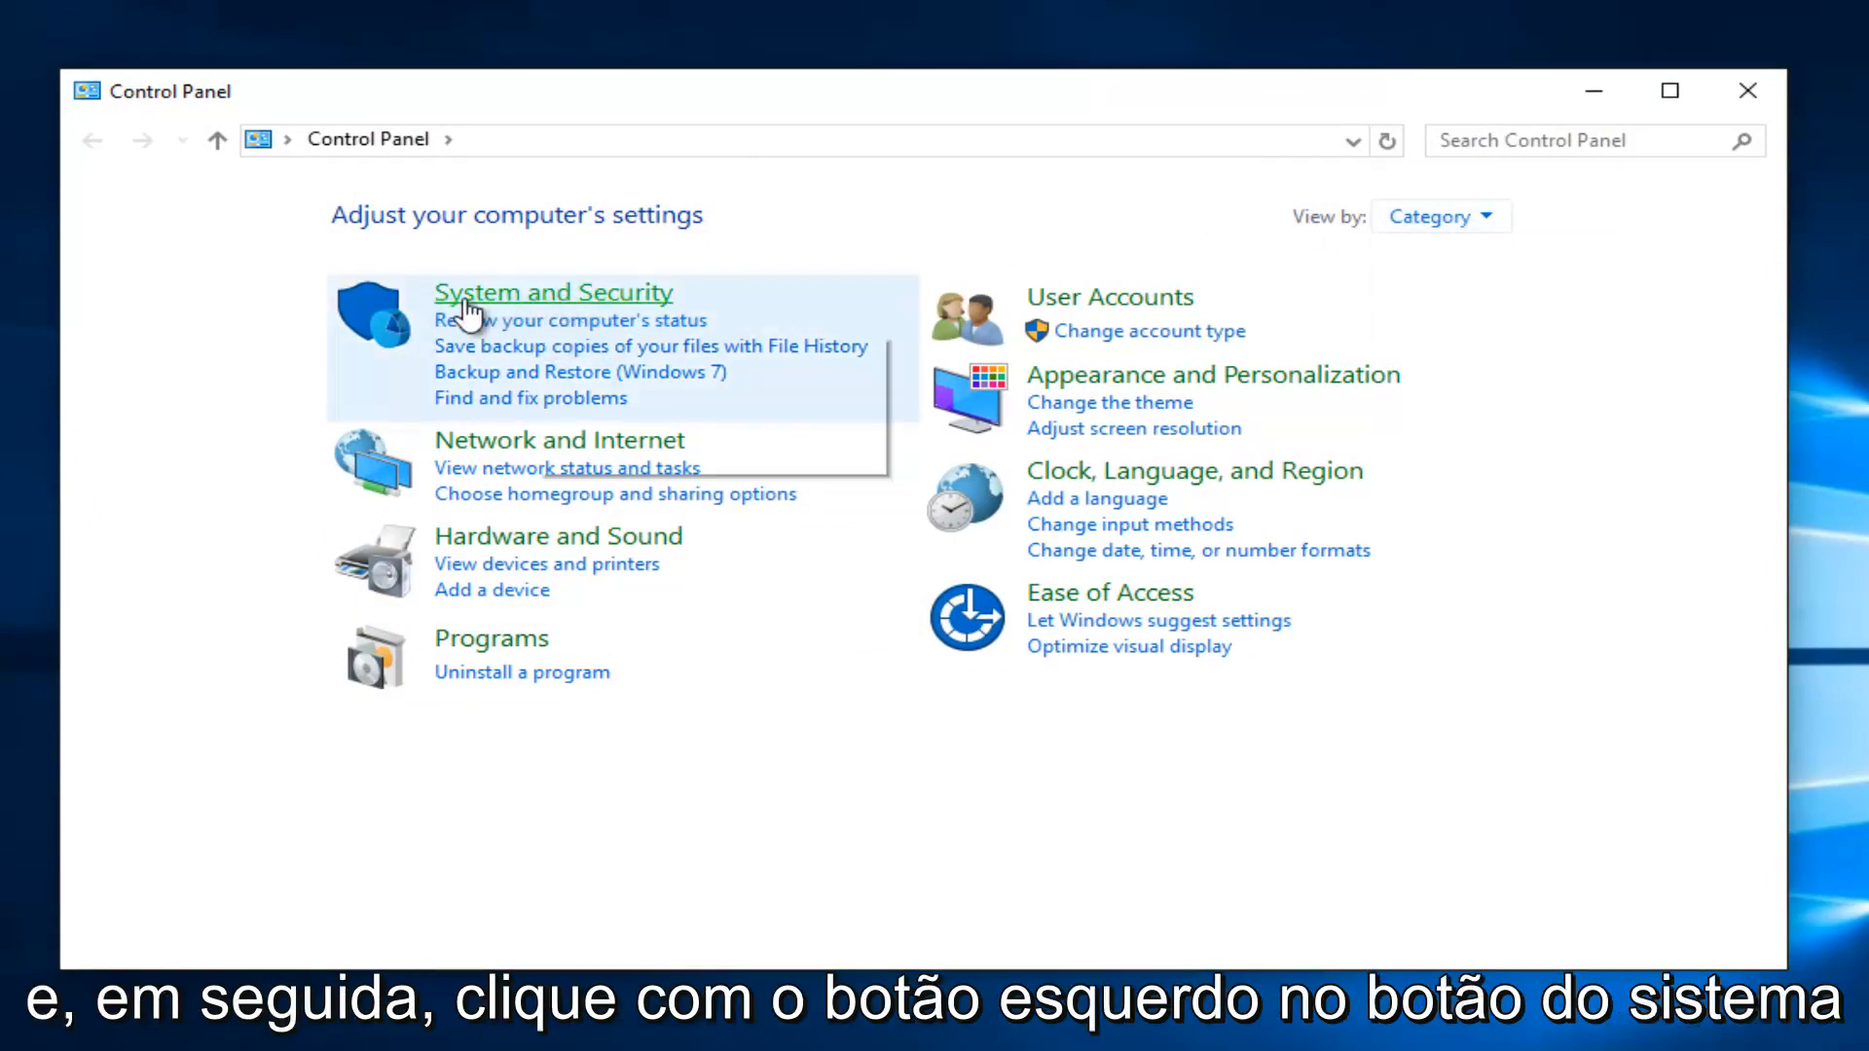
{"action": "left_click", "coordinate": [553, 292]}
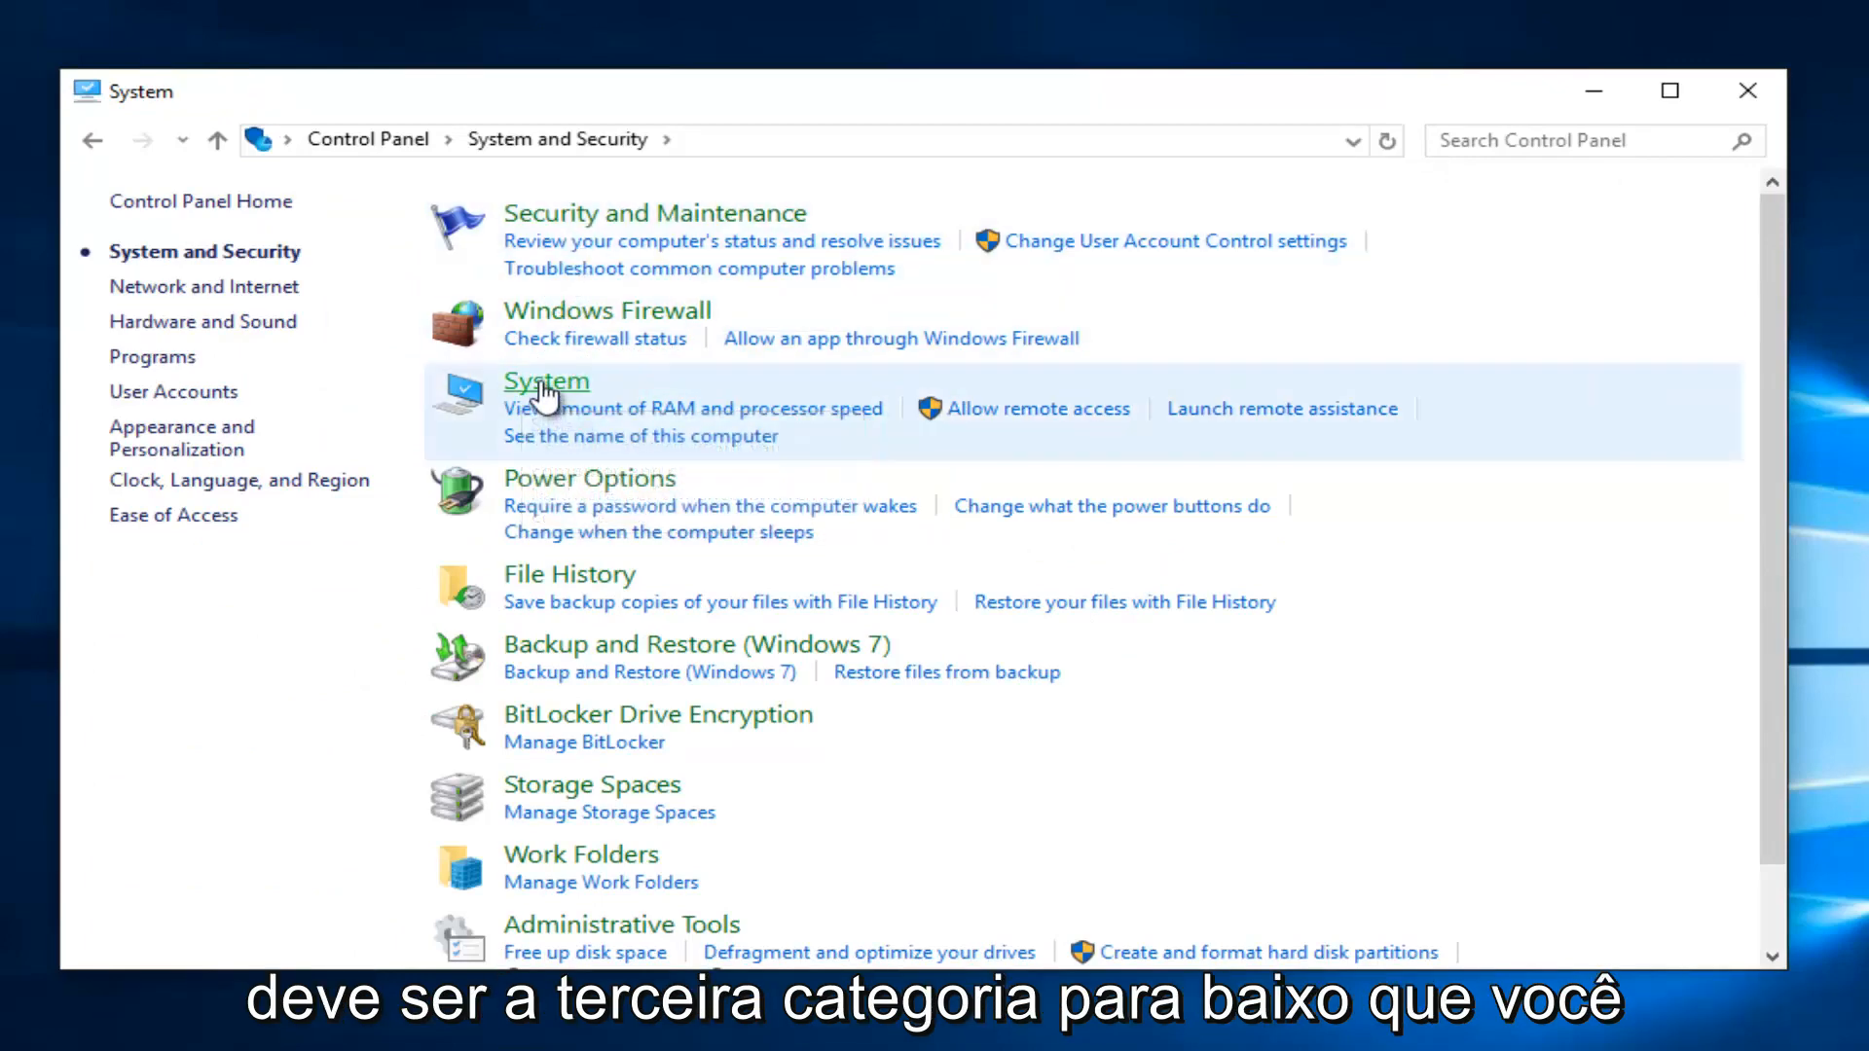
{"action": "left_click", "coordinate": [545, 382]}
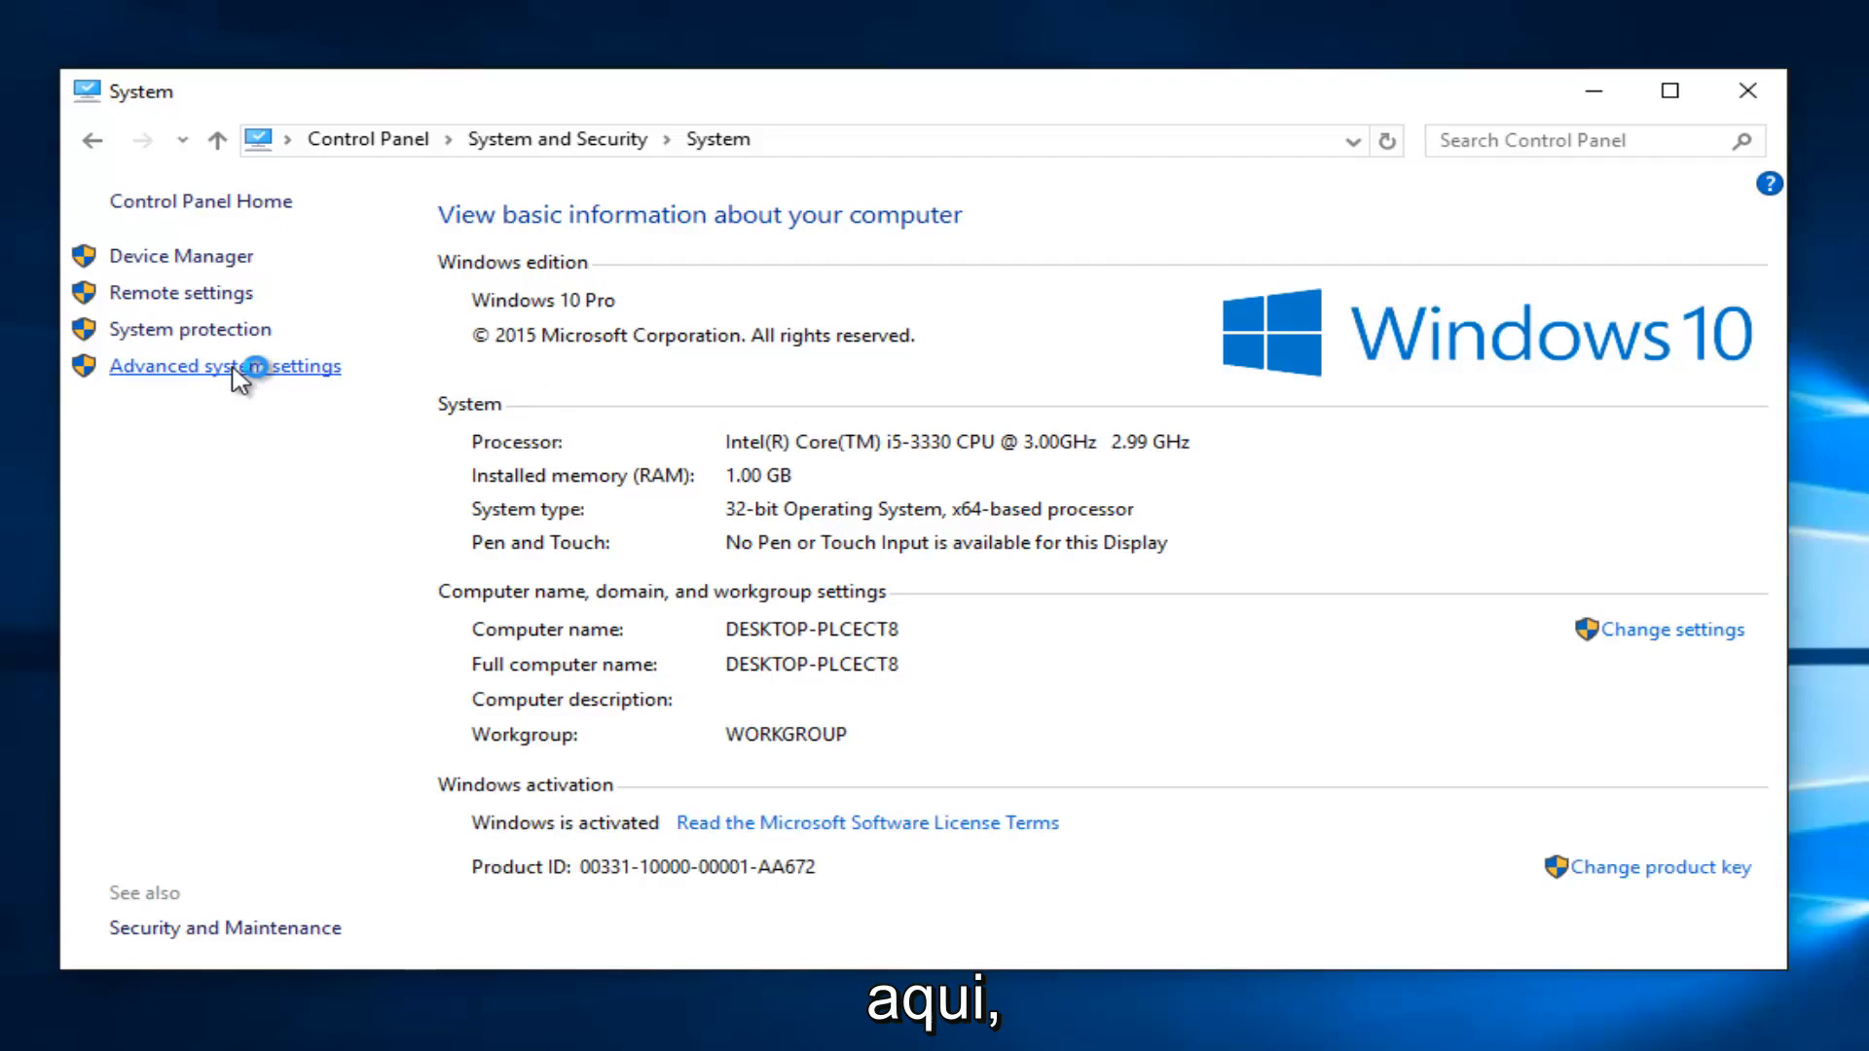
{"action": "left_click", "coordinate": [226, 366]}
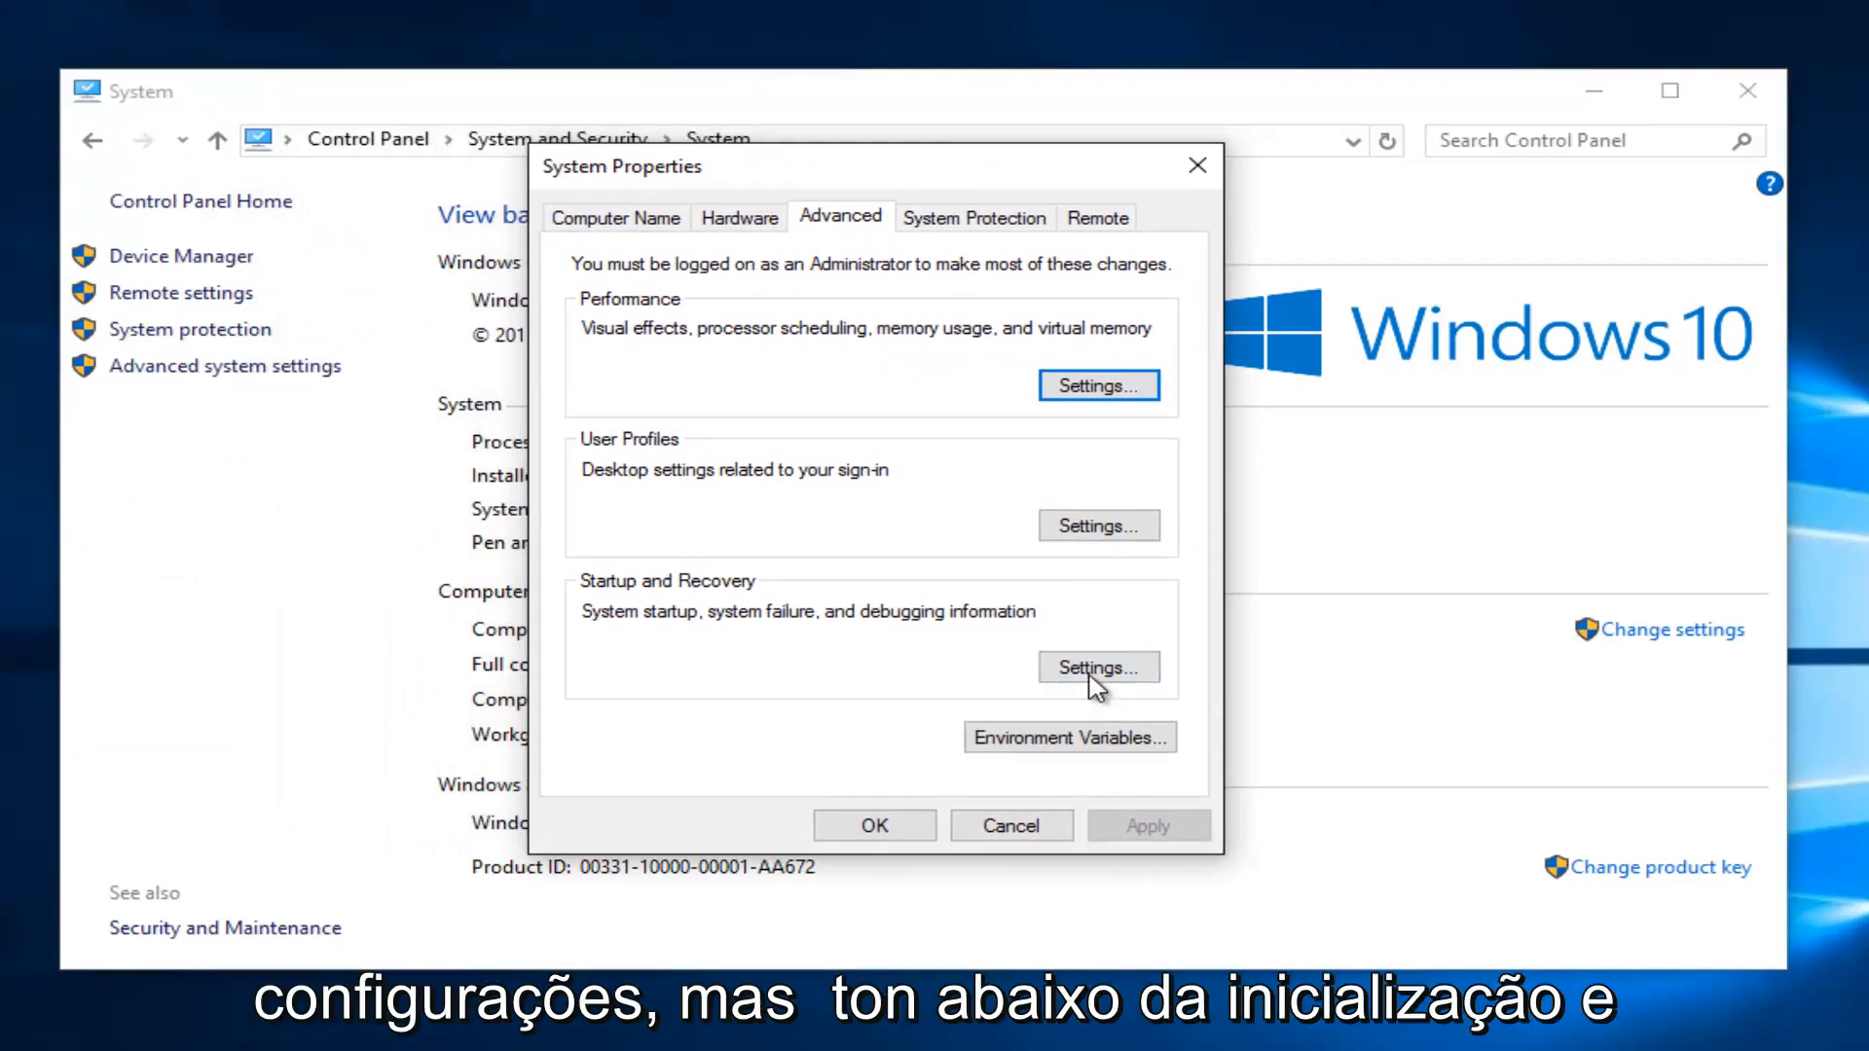
{"action": "mouse_move", "coordinate": [816, 591]}
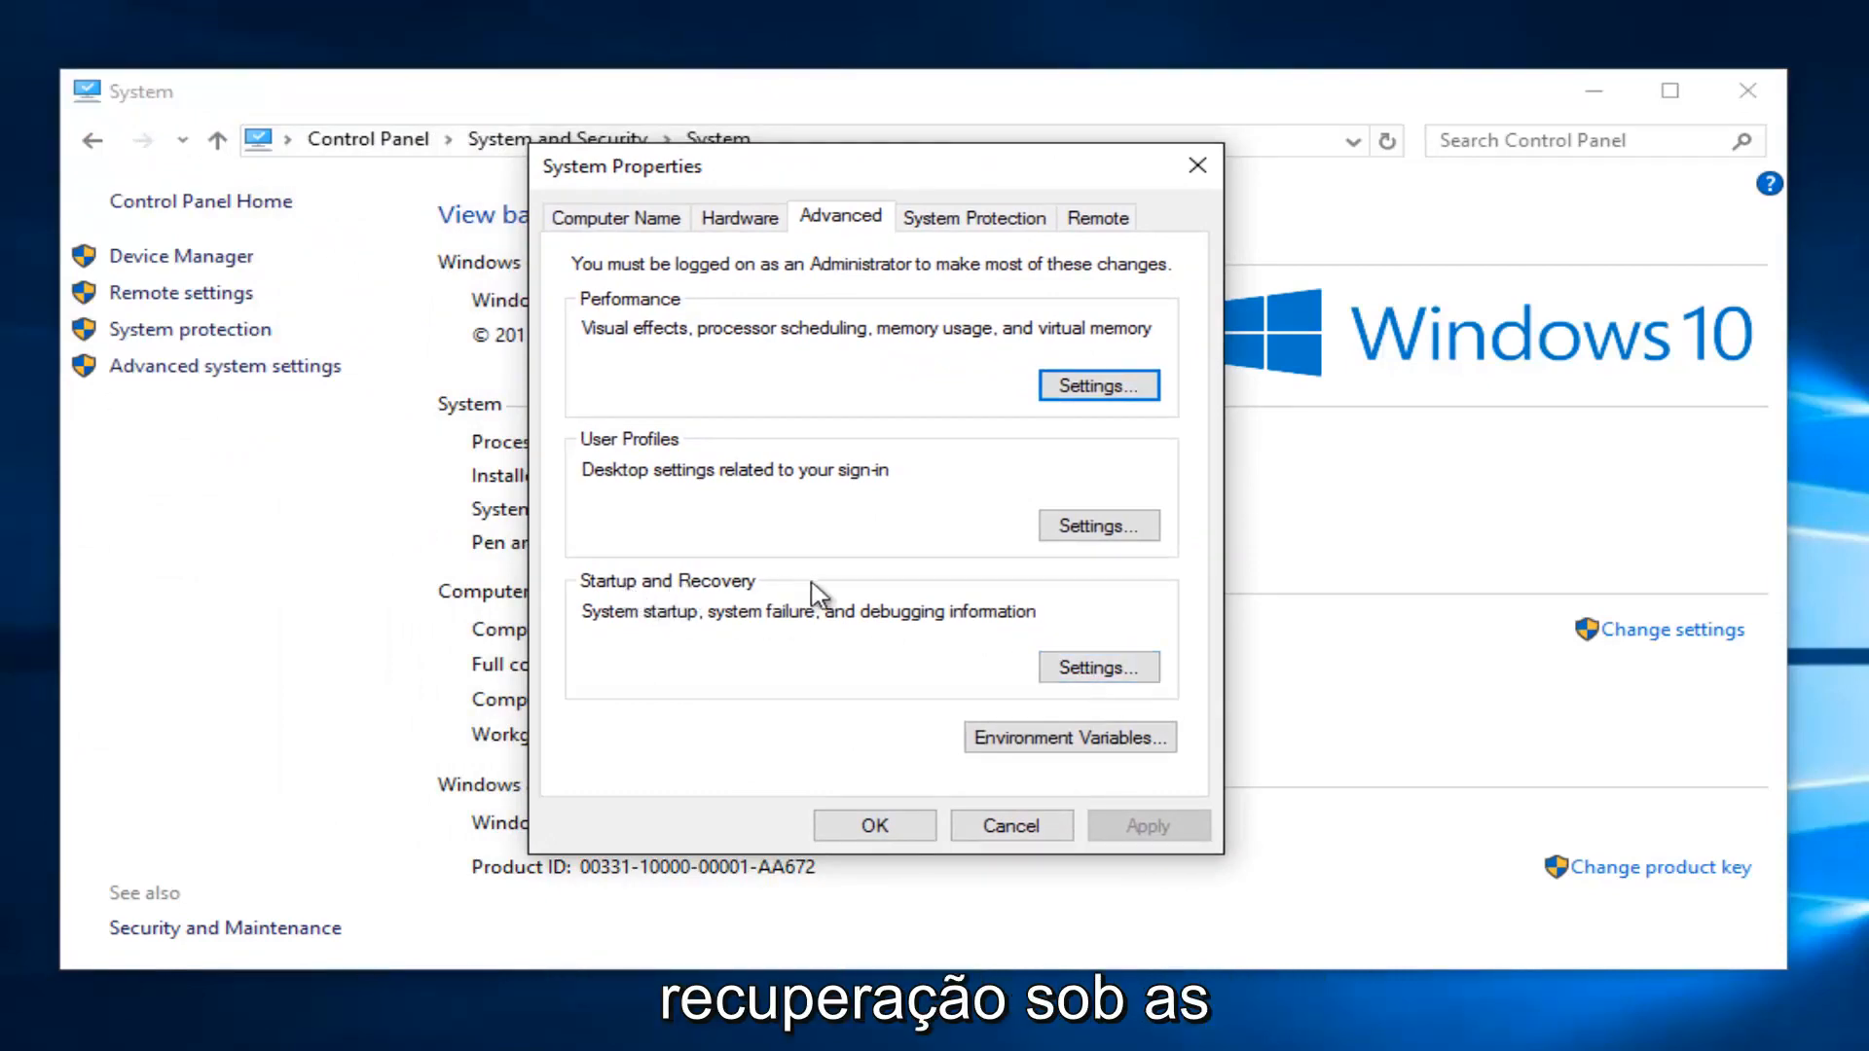
Show the Startup and Recovery debugging-information choices, currently Kernel memory dump
{"action": "left_click", "coordinate": [1098, 666]}
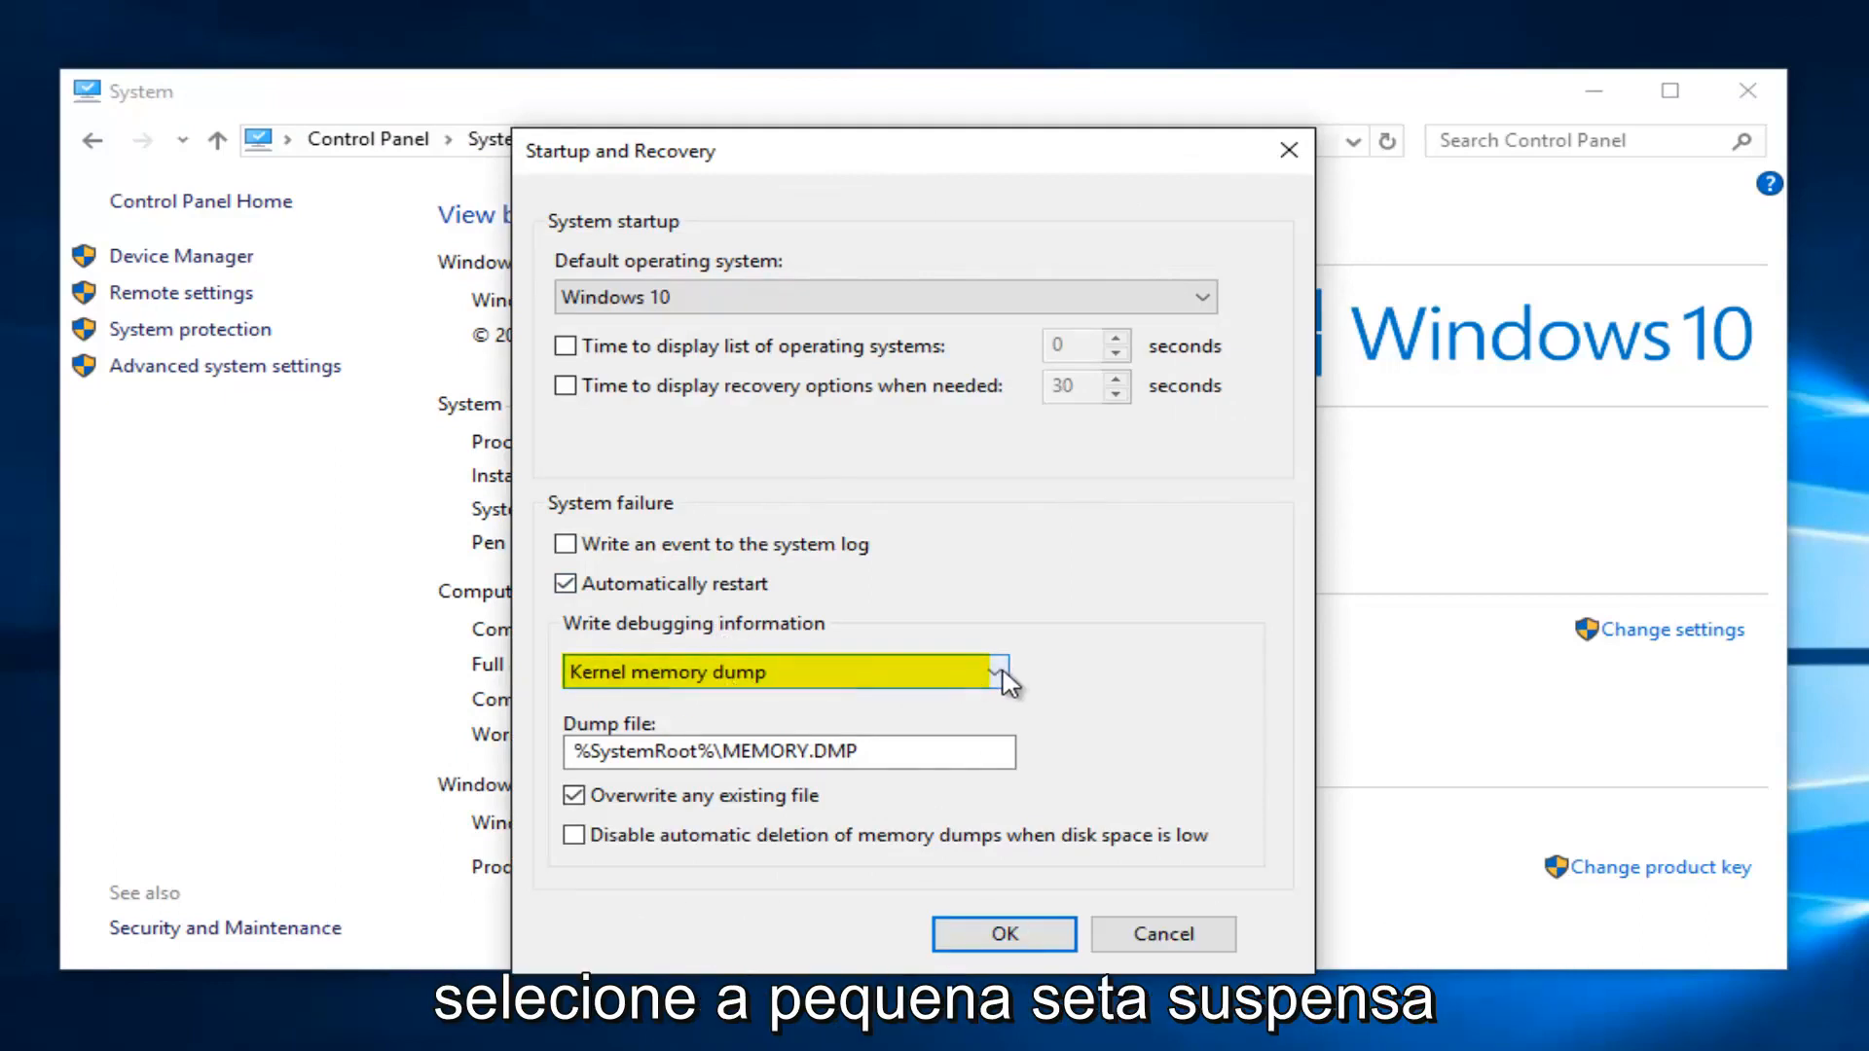
{"action": "left_click", "coordinate": [993, 671]}
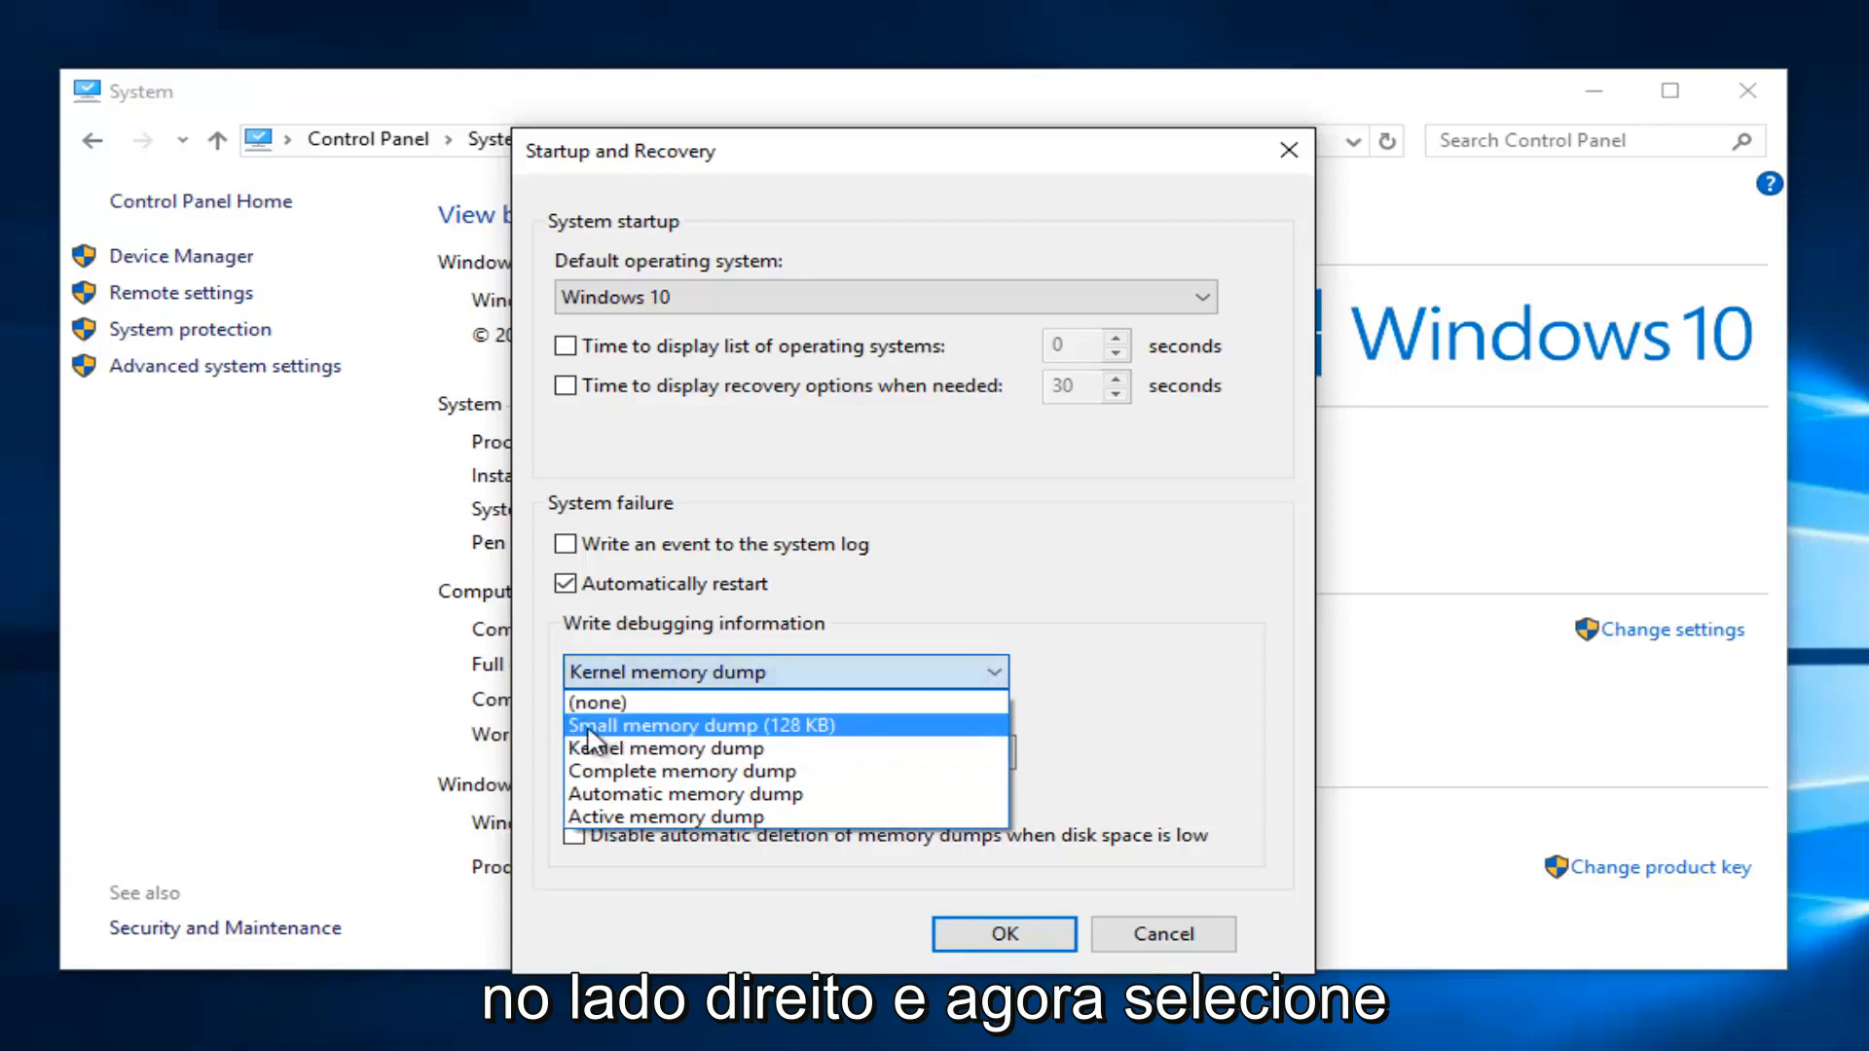
Set debugging information to Small memory dump (128 KB), save, and reopen to confirm
{"action": "left_click", "coordinate": [704, 724]}
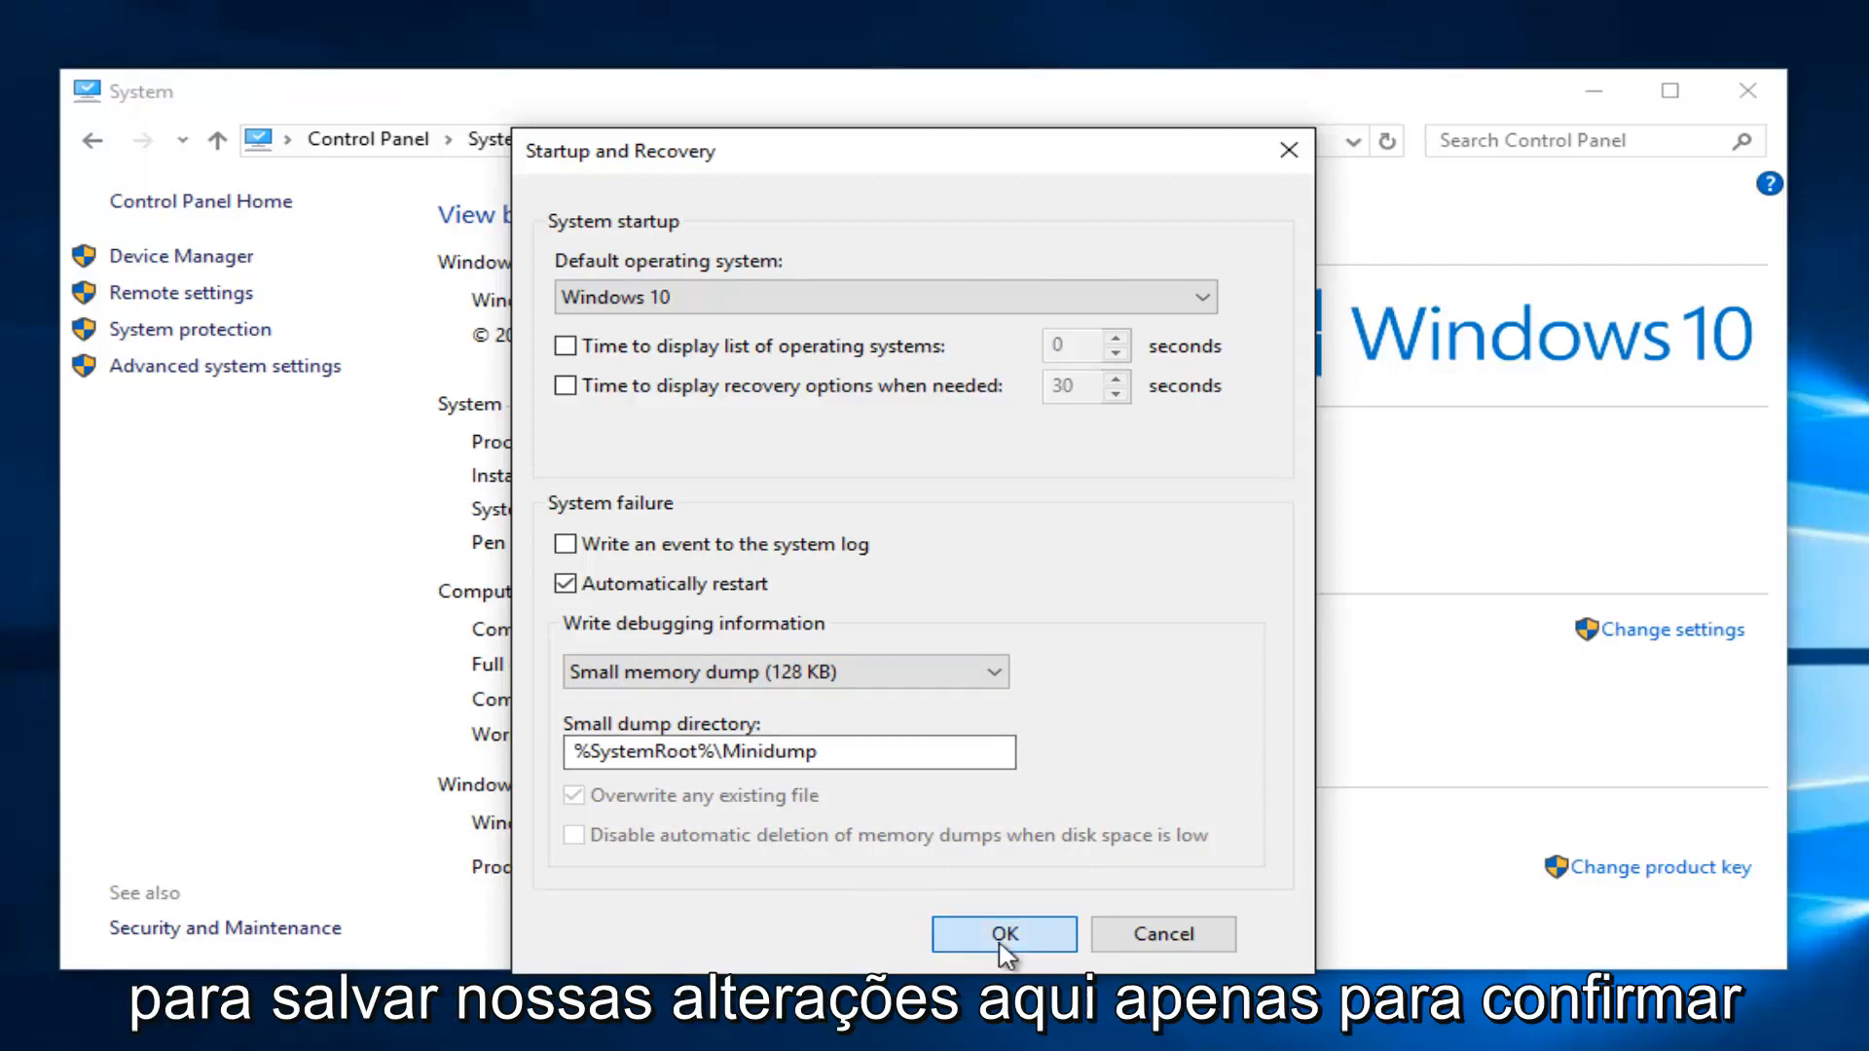
{"action": "left_click", "coordinate": [1005, 934]}
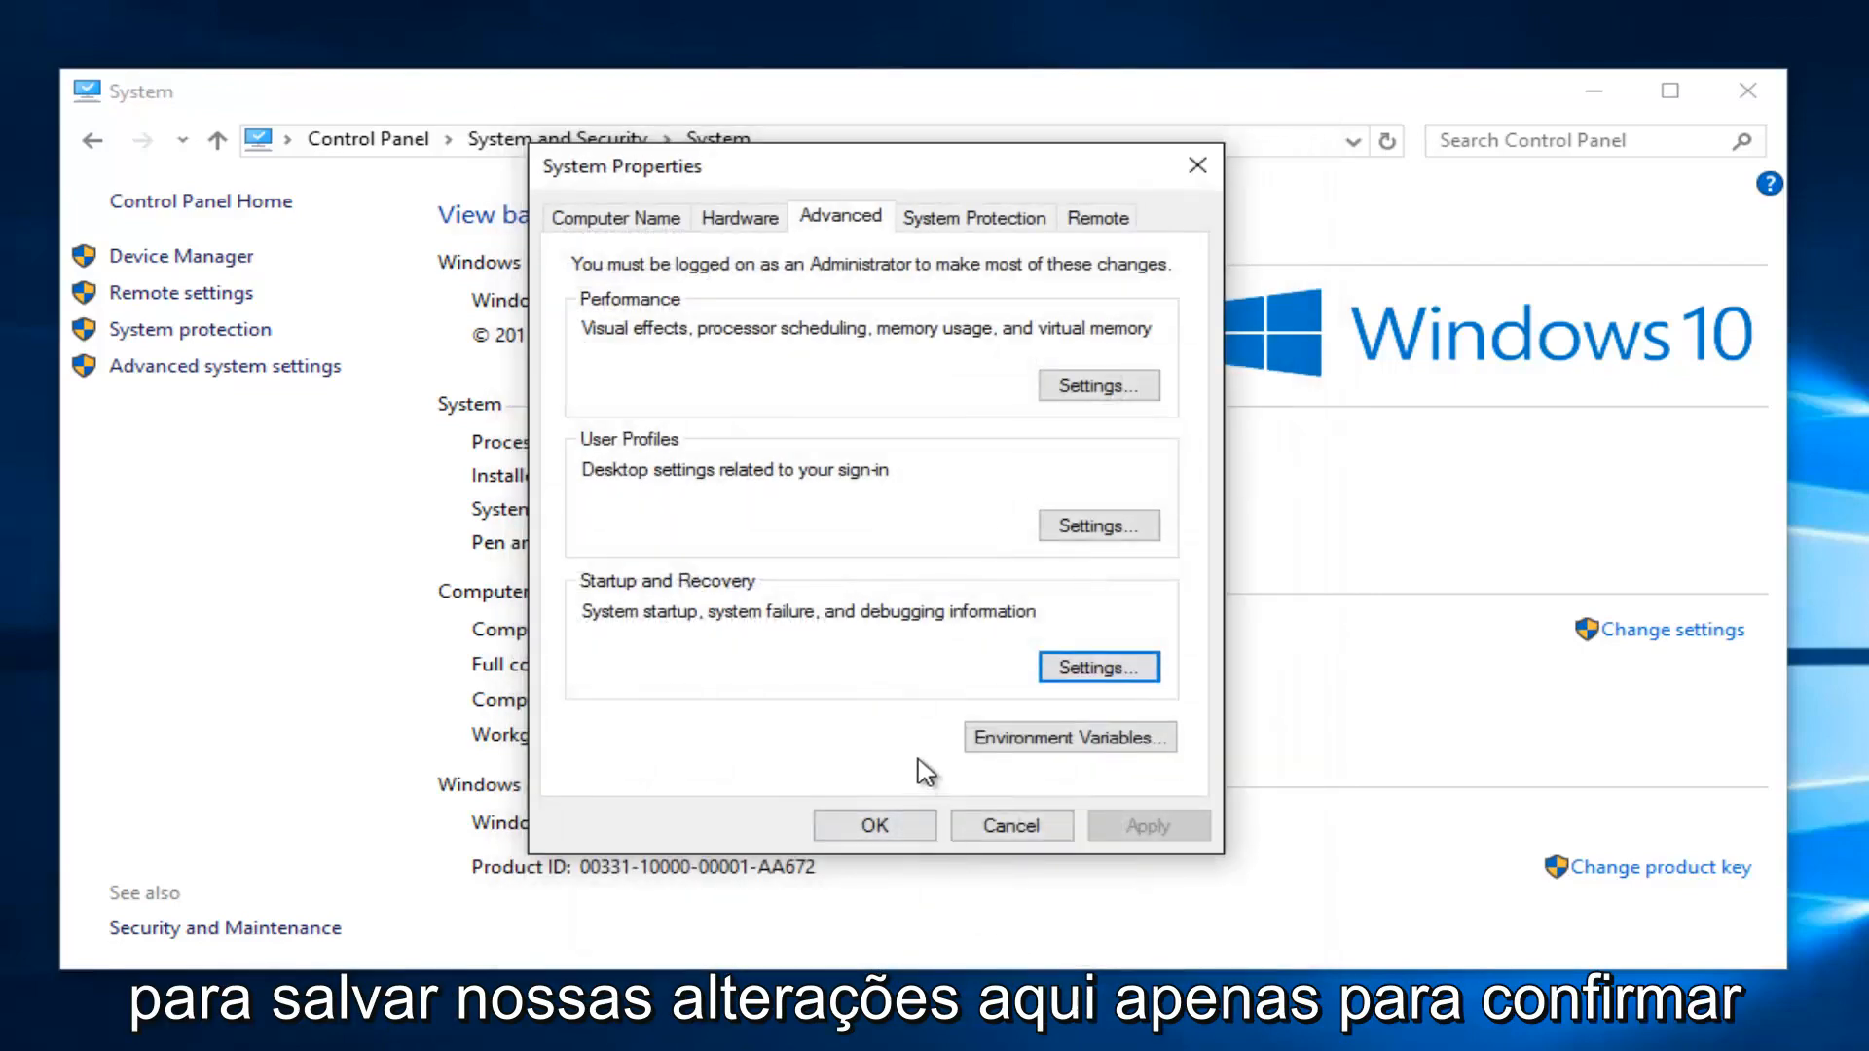
{"action": "left_click", "coordinate": [1098, 665]}
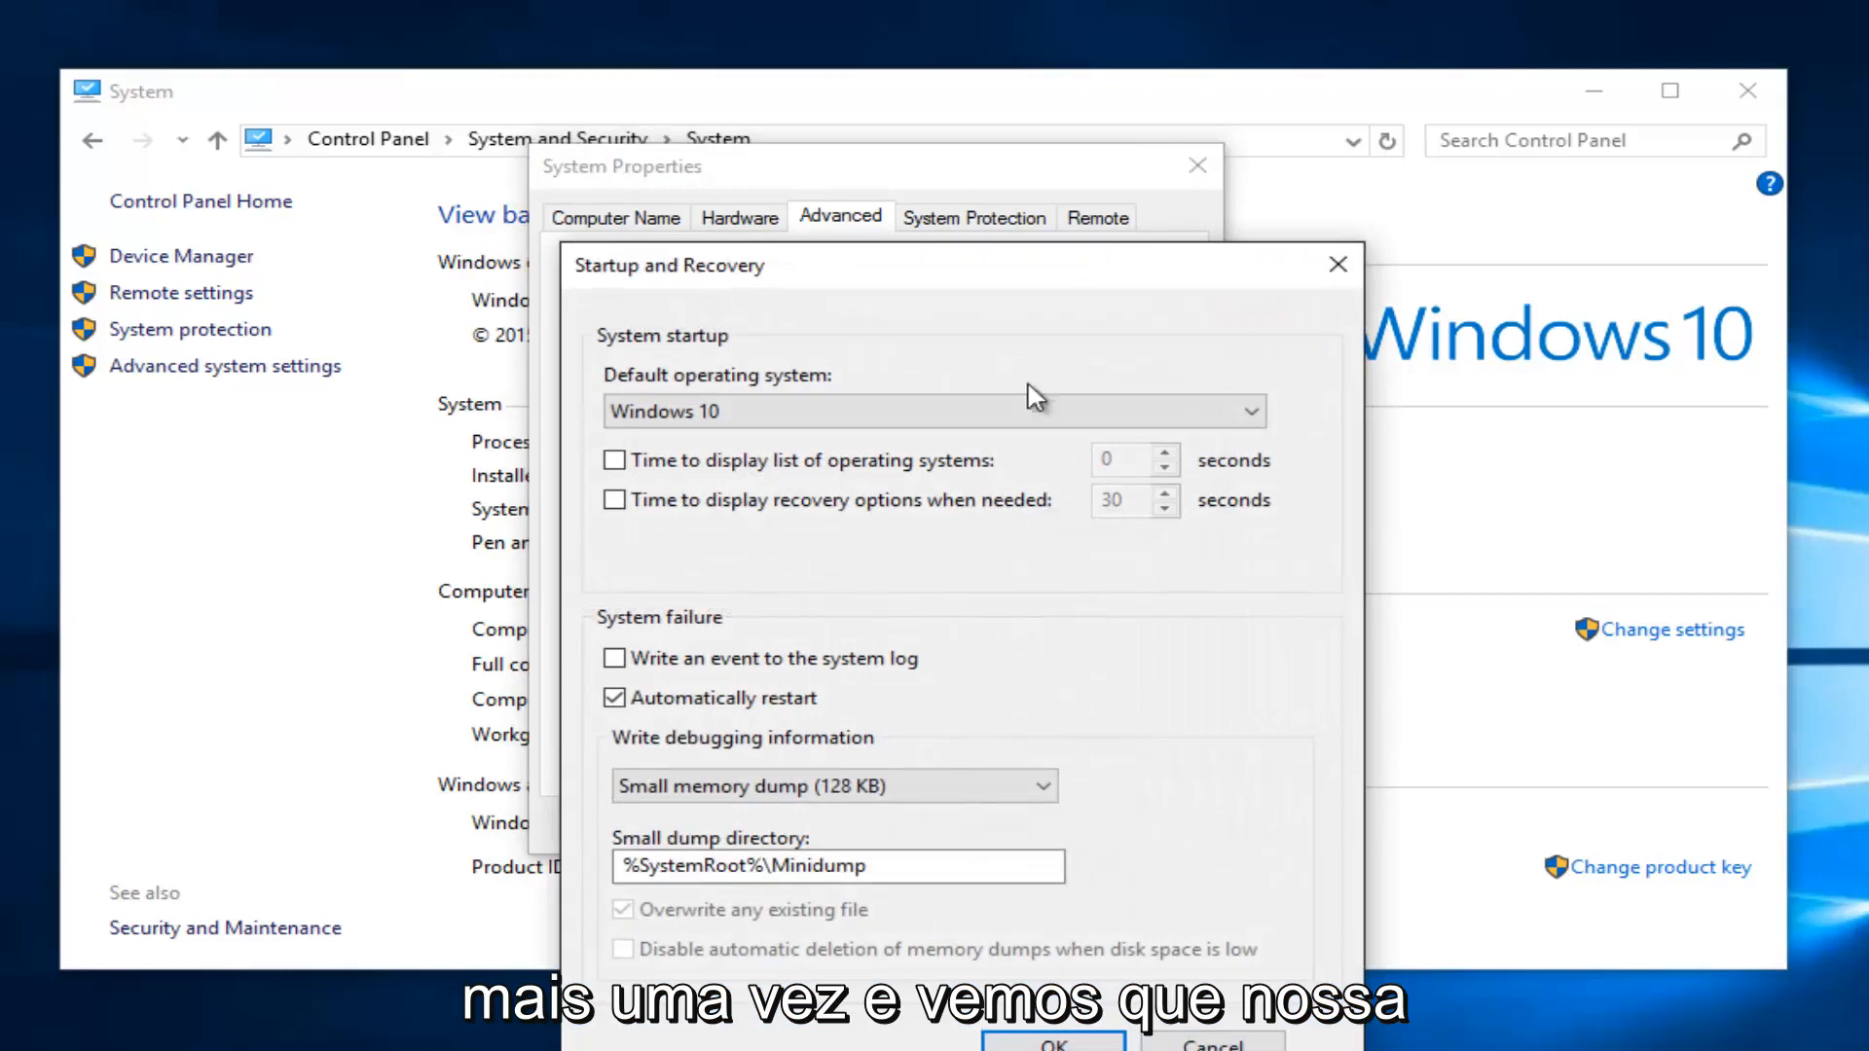